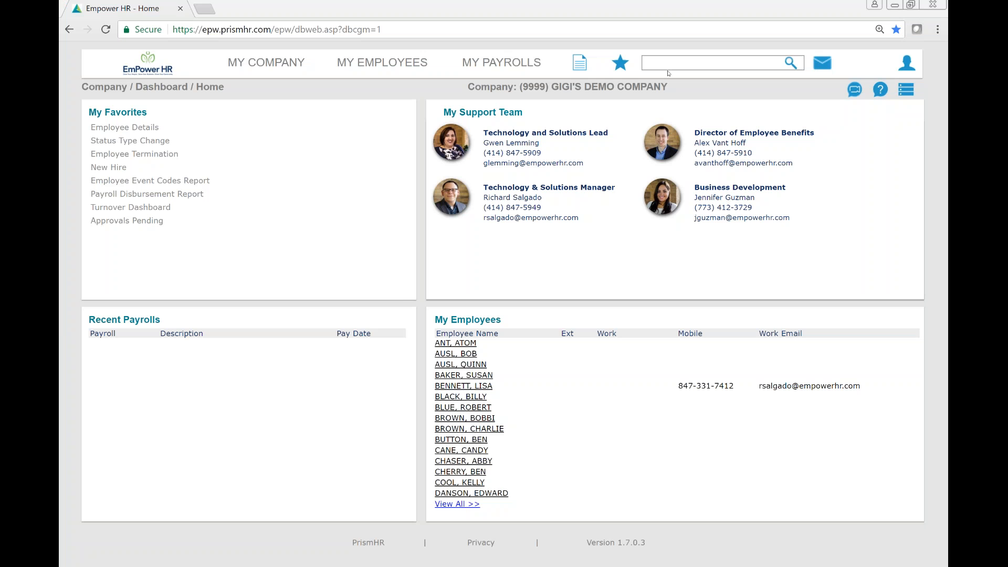
pyautogui.moveTo(423, 98)
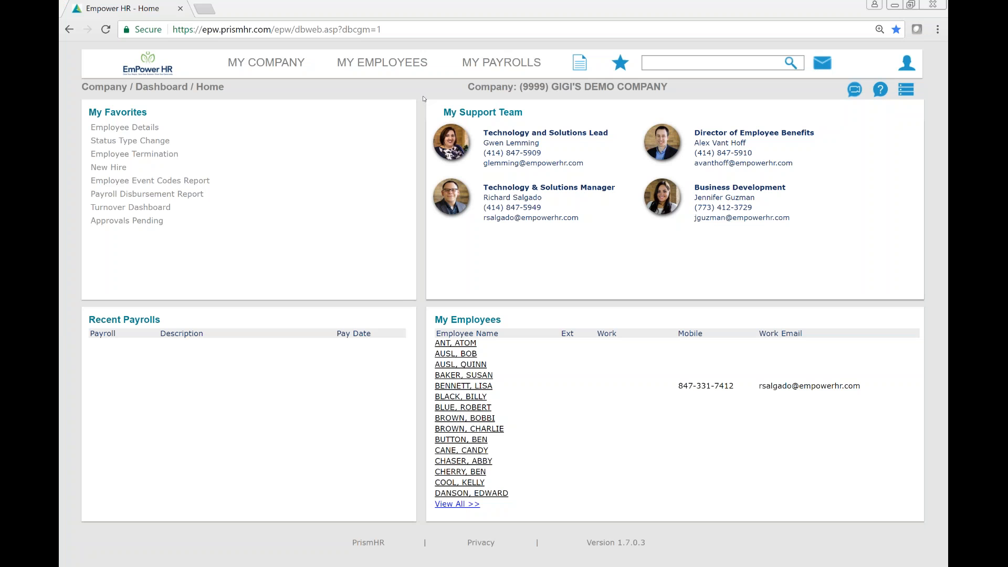
pyautogui.moveTo(422, 99)
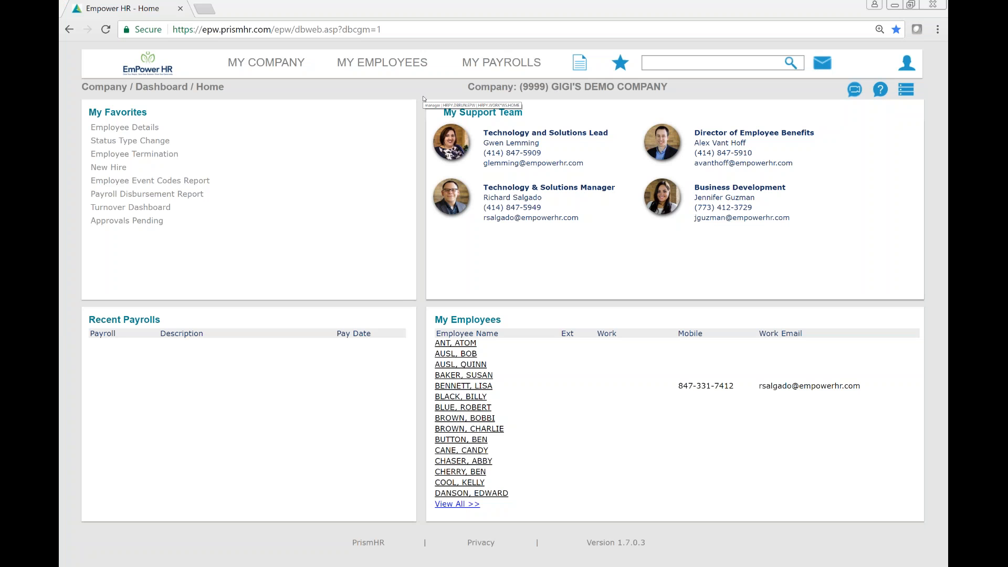
pyautogui.moveTo(501, 62)
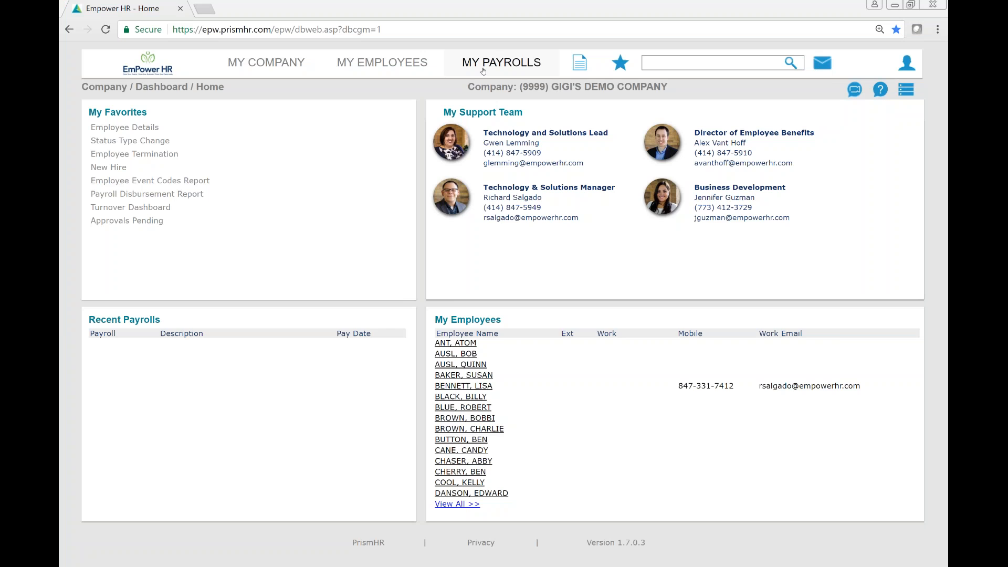
# Step: Navigate from My Payrolls to the Time Sheet Entry page listing the 11-30-17 weekly payroll
pyautogui.click(501, 62)
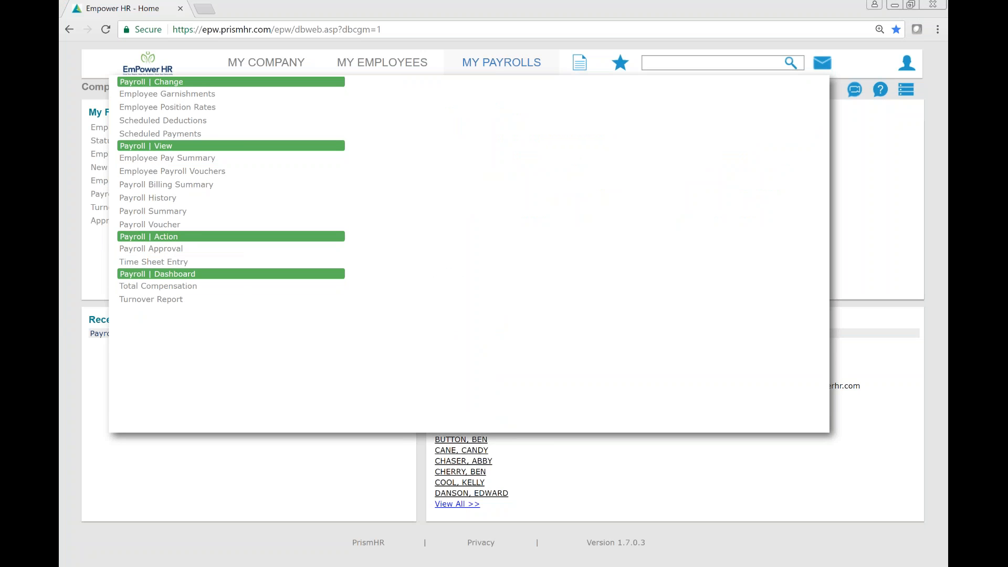
pyautogui.click(153, 261)
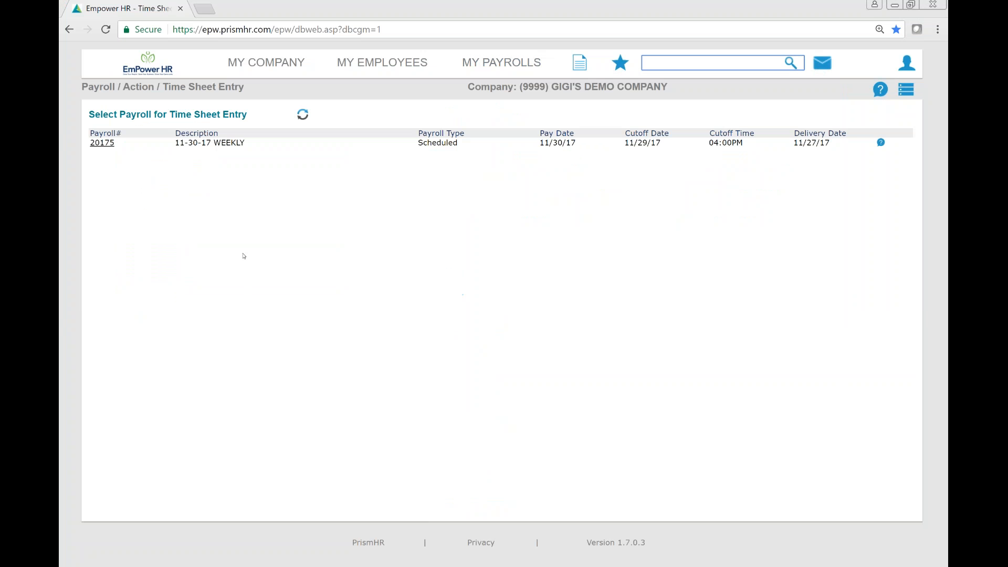
pyautogui.moveTo(120, 193)
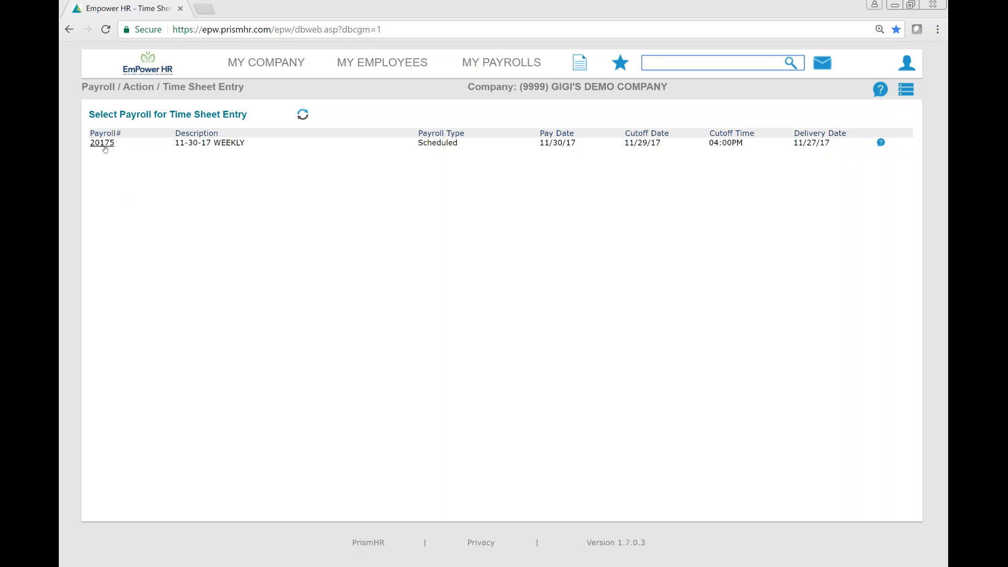
# Step: Select payroll 20175 to load its time sheet grid of employee hours, rates and gross pay
pyautogui.click(102, 142)
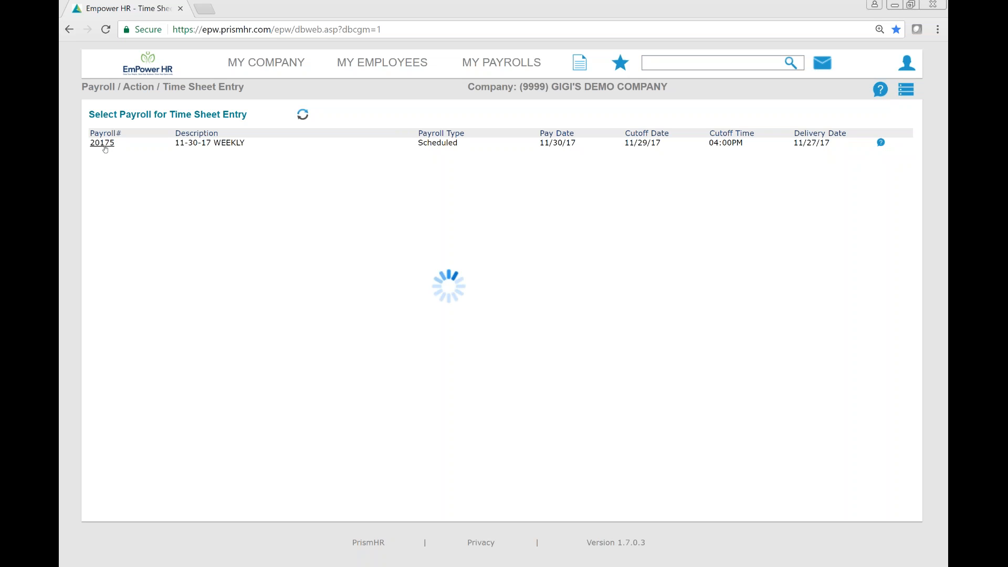
pyautogui.click(102, 141)
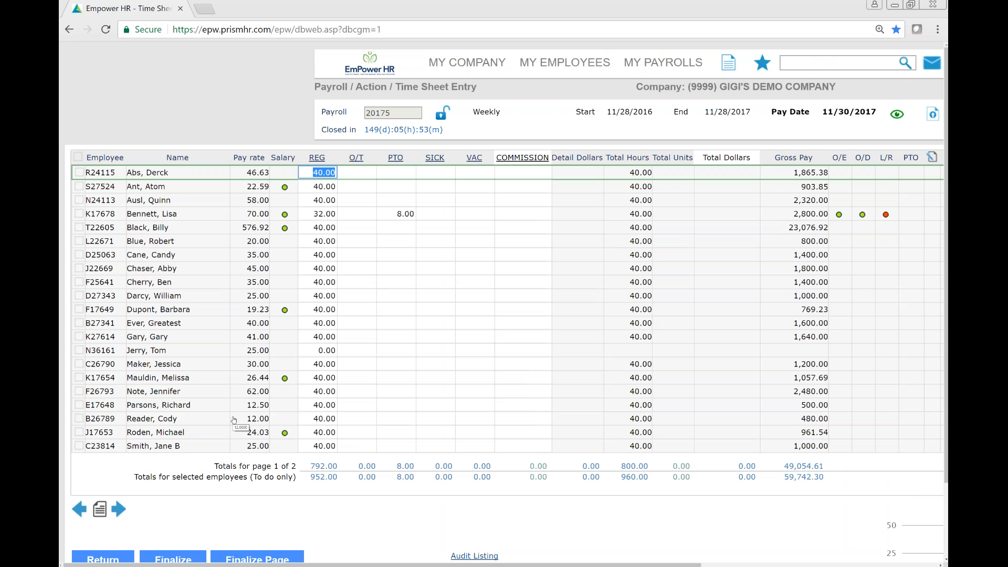
pyautogui.moveTo(234, 421)
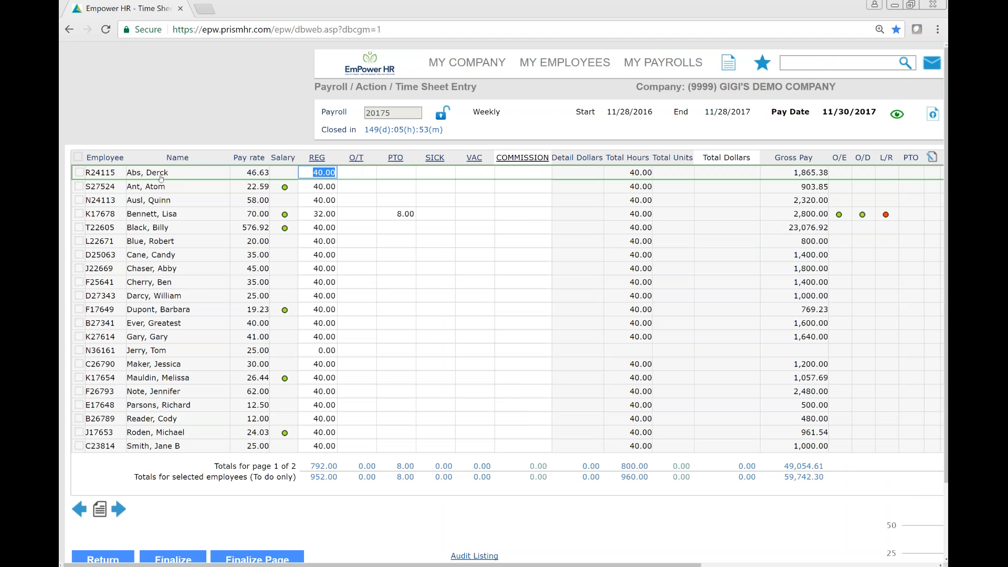
# Step: Save a new detail entry for R24115: pay code REG, 10.00 hours, department IT
pyautogui.click(322, 171)
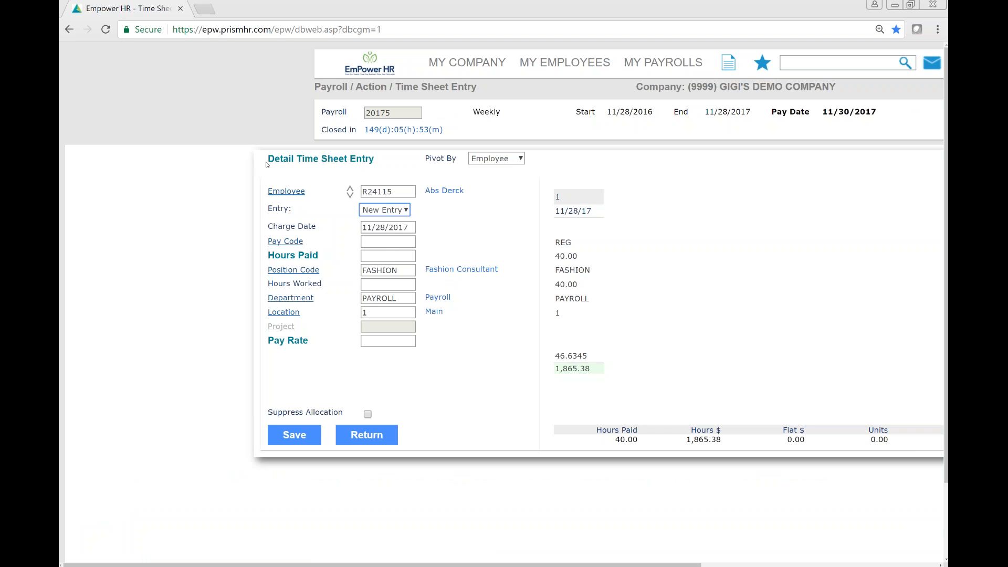
pyautogui.moveTo(384, 171)
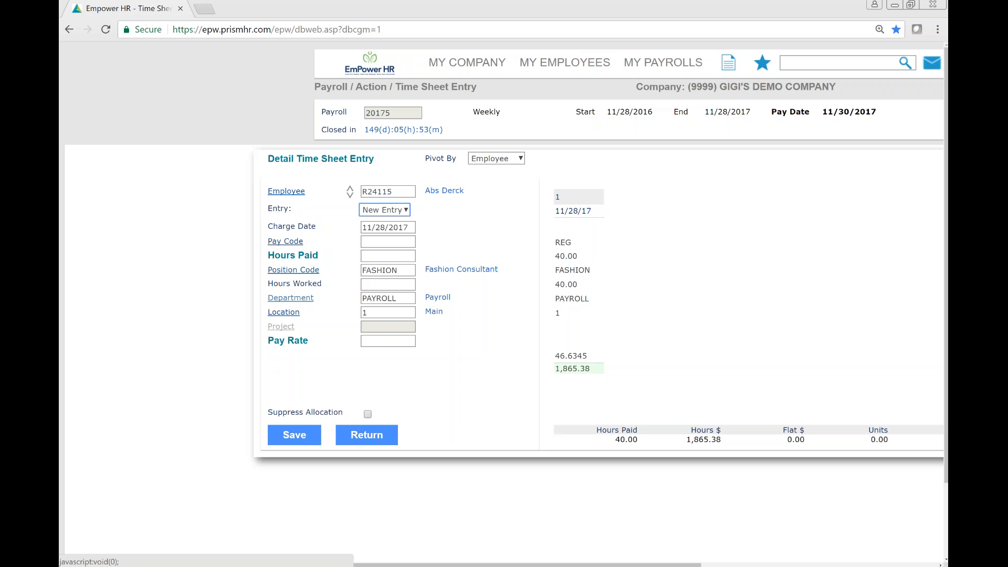
pyautogui.click(387, 242)
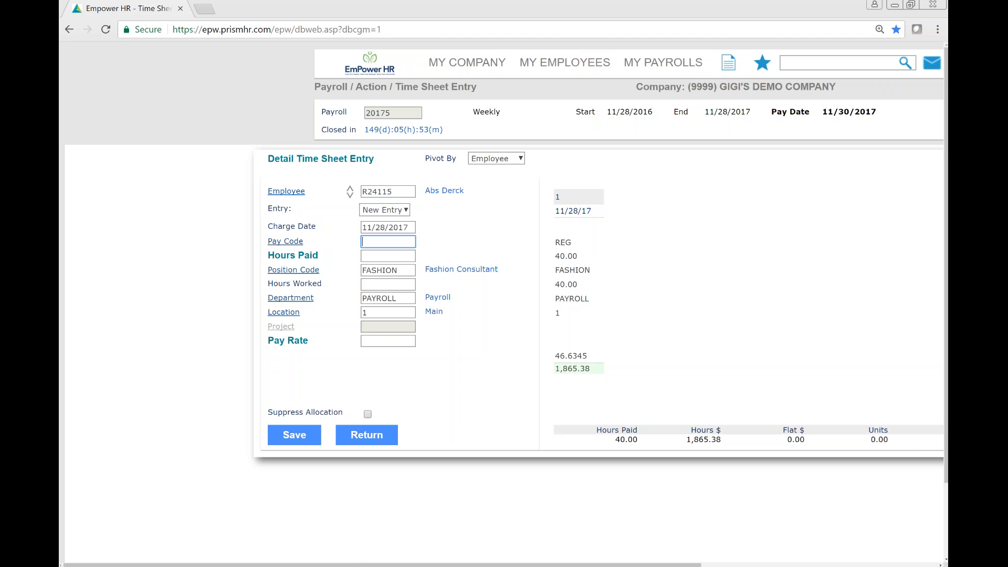
pyautogui.write('REG')
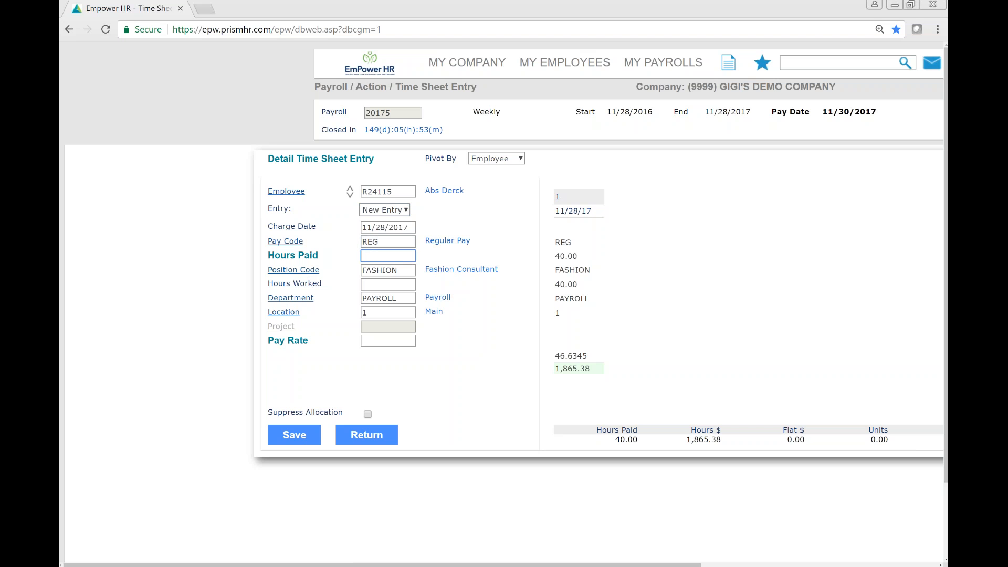
pyautogui.write('10.00')
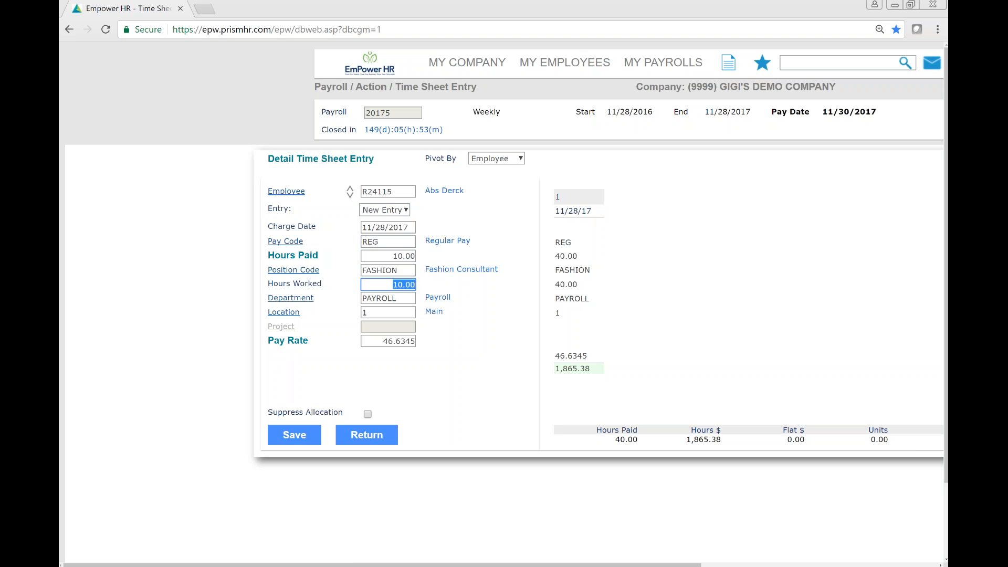
pyautogui.click(387, 298)
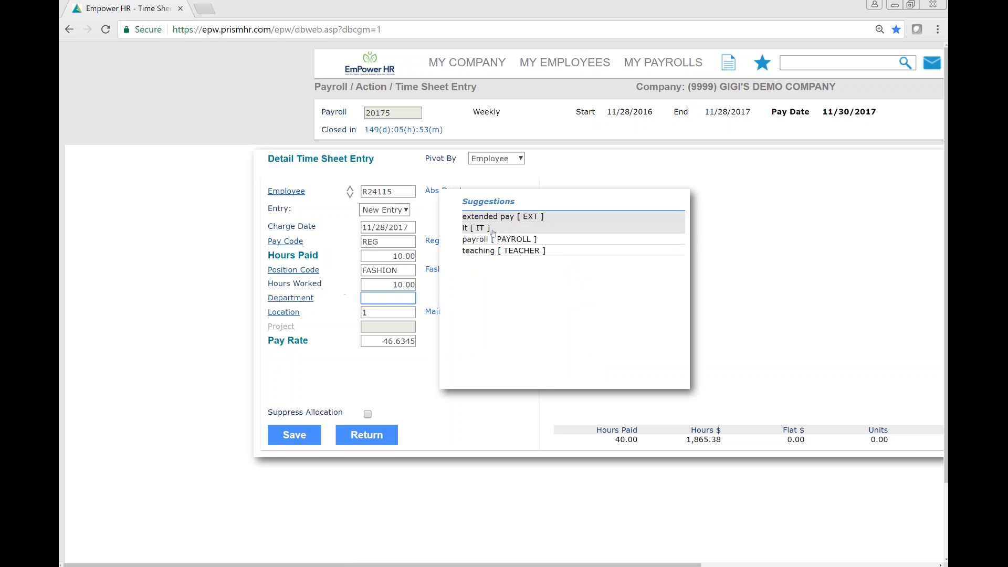
pyautogui.click(476, 228)
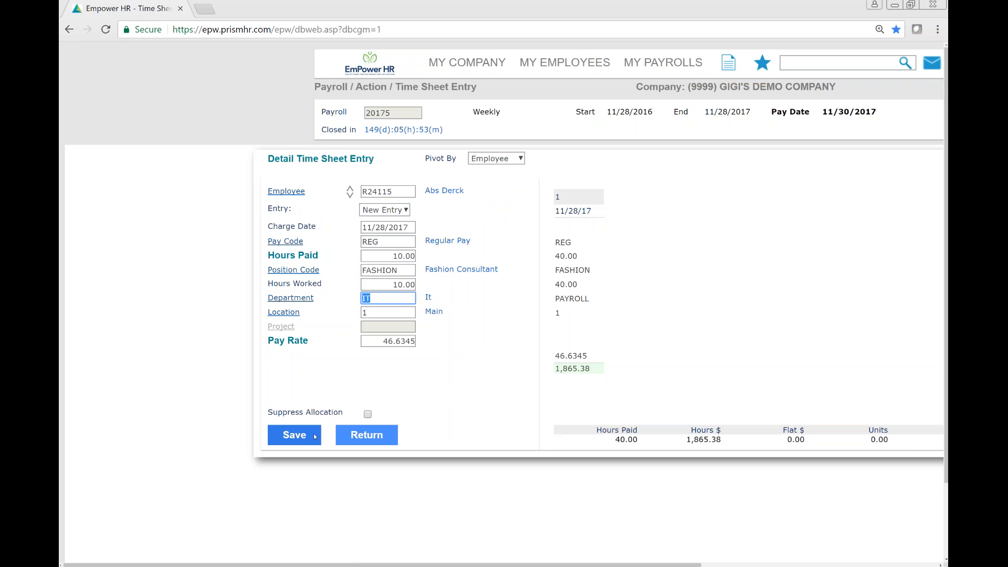
pyautogui.click(294, 435)
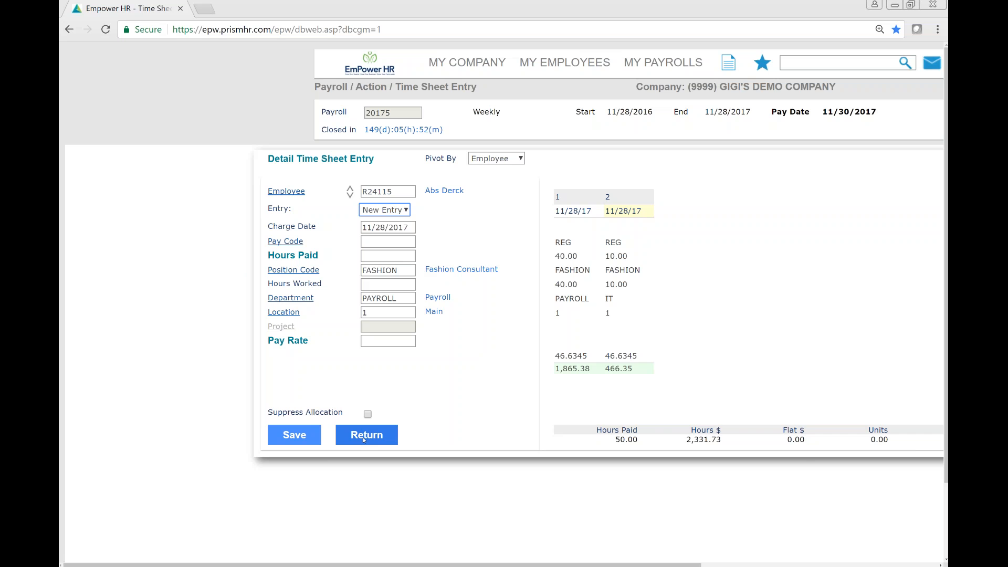
# Step: Return to the payroll 20175 grid and enter 8 PTO hours for employee R24115
pyautogui.click(365, 435)
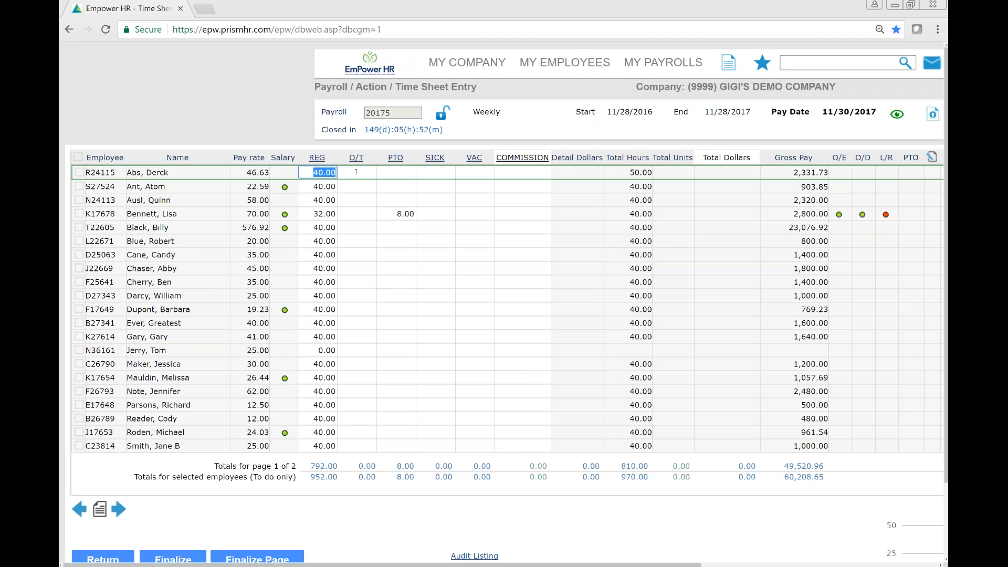
pyautogui.click(356, 172)
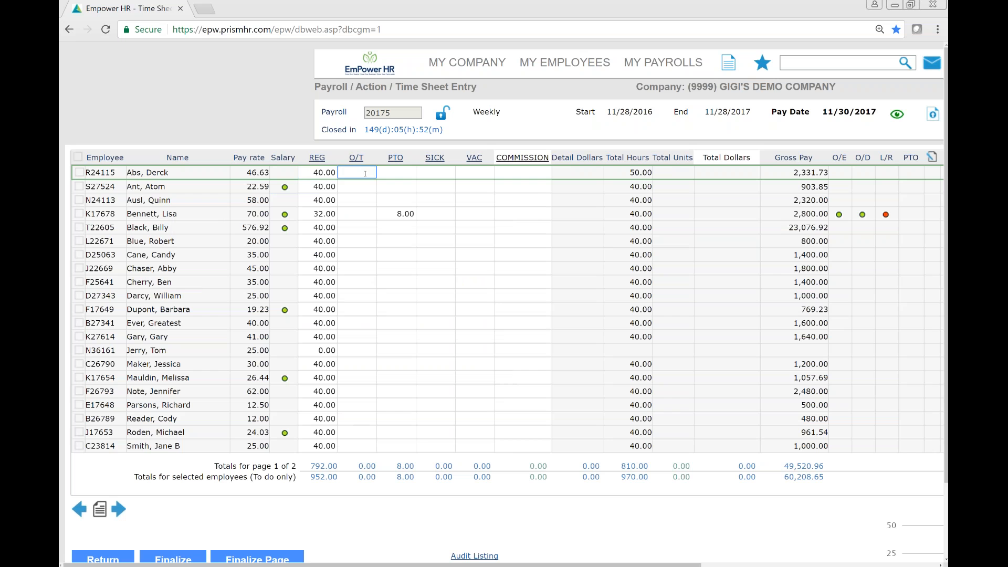
pyautogui.write('8.00')
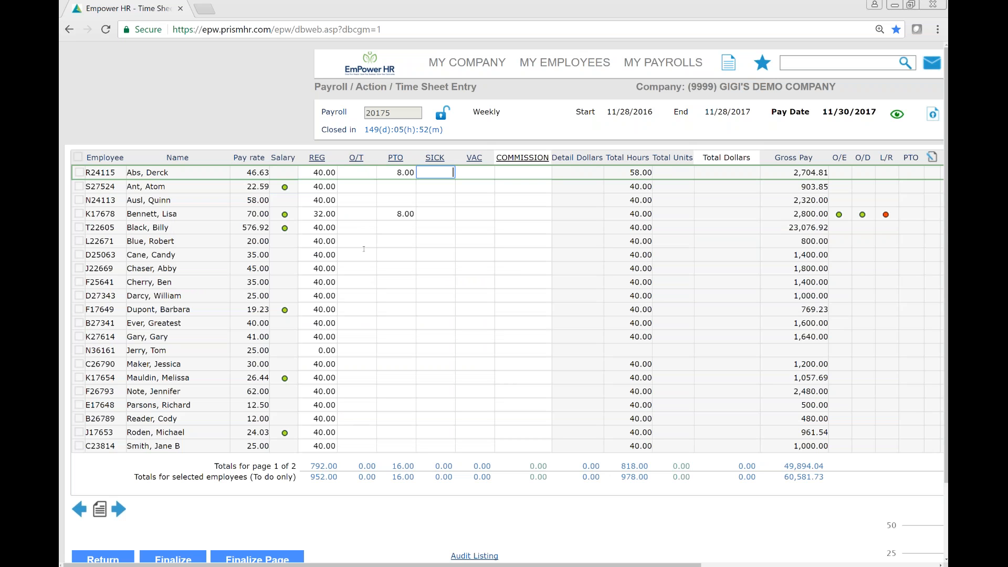
pyautogui.click(523, 171)
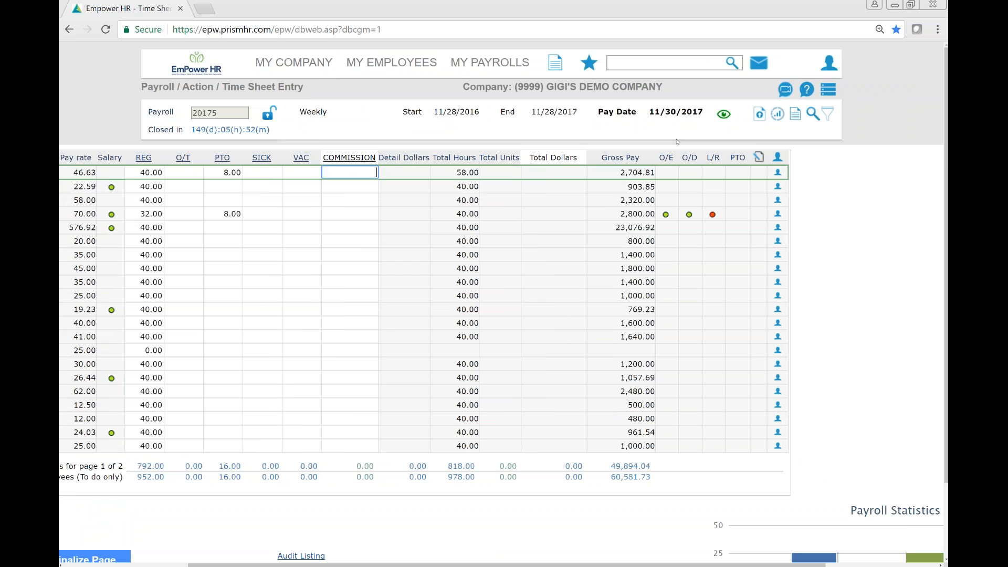
pyautogui.moveTo(699, 443)
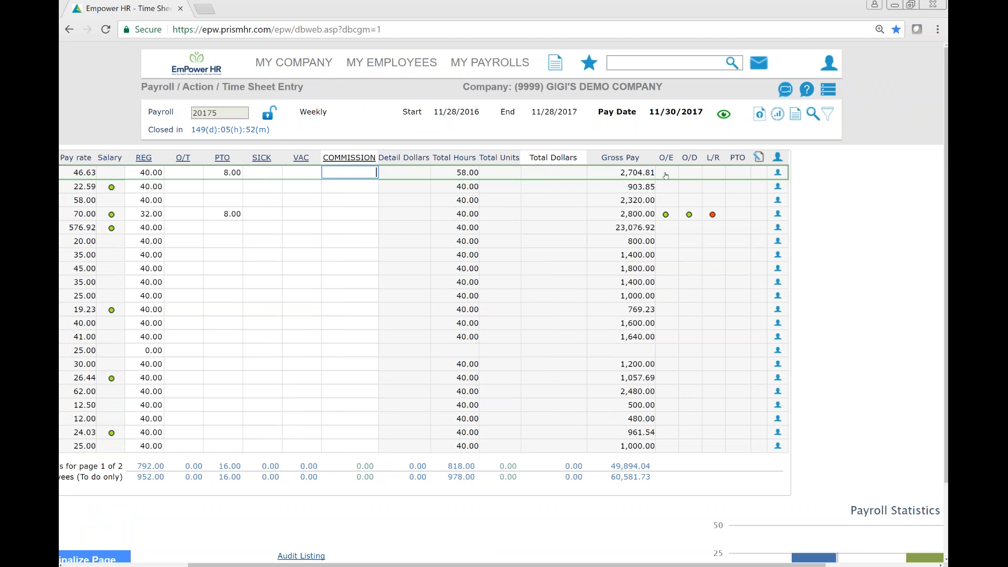
pyautogui.moveTo(667, 217)
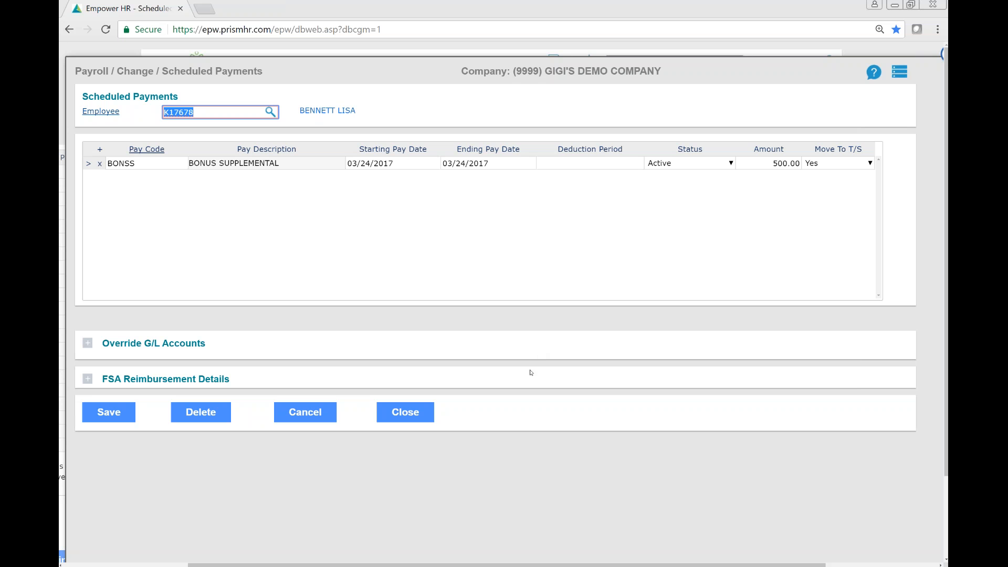
pyautogui.moveTo(423, 236)
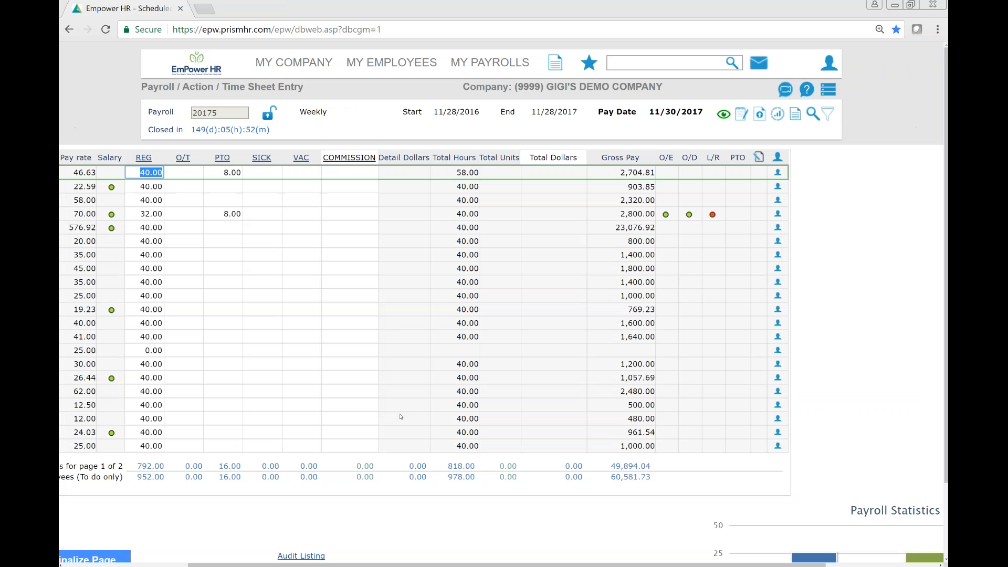
pyautogui.moveTo(694, 217)
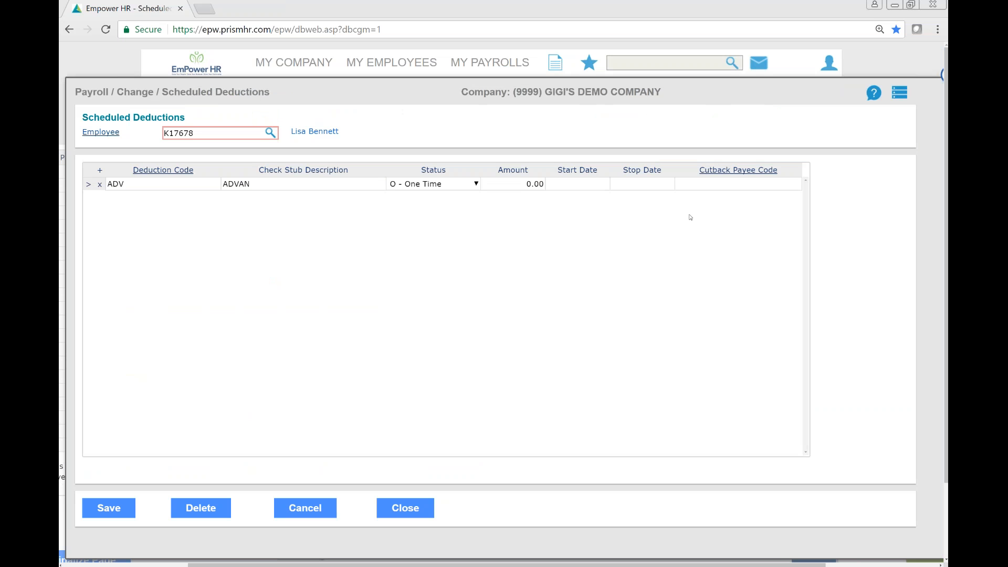
pyautogui.moveTo(376, 222)
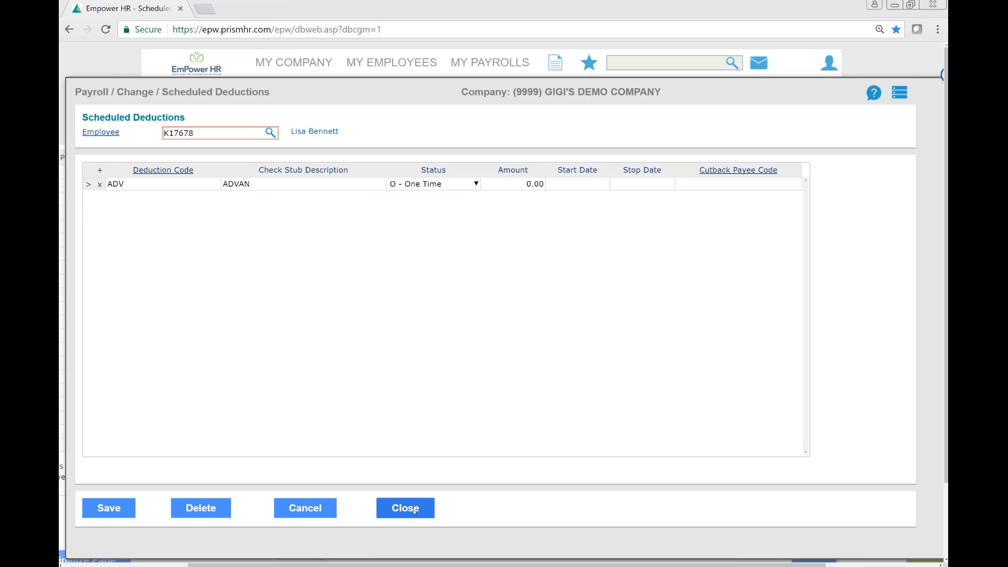
pyautogui.click(405, 508)
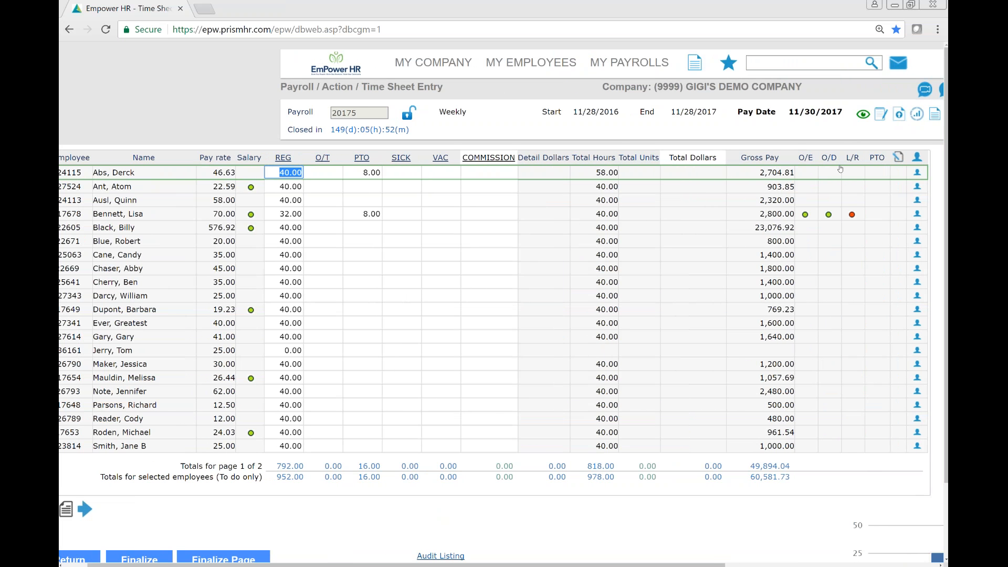
pyautogui.moveTo(849, 388)
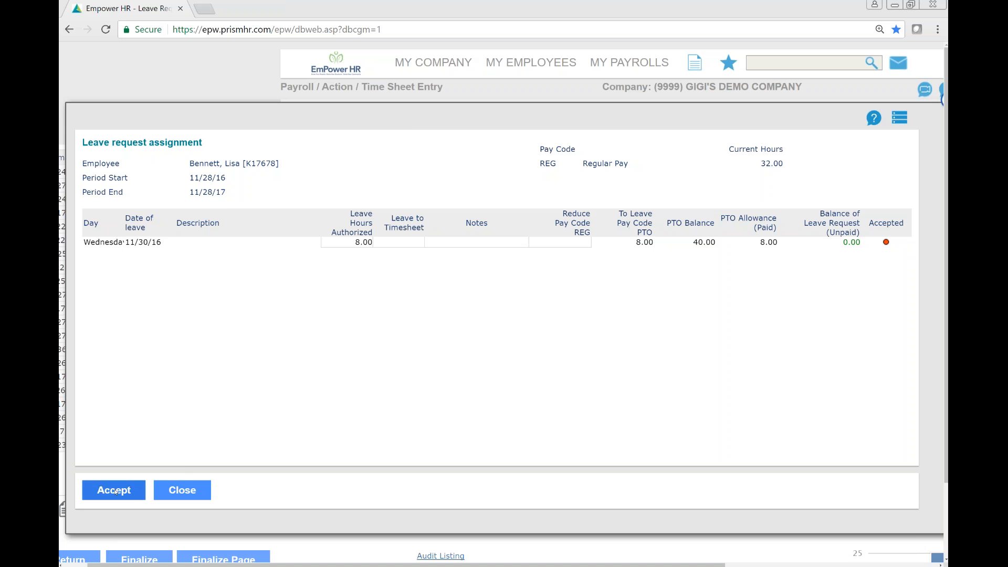
pyautogui.click(113, 490)
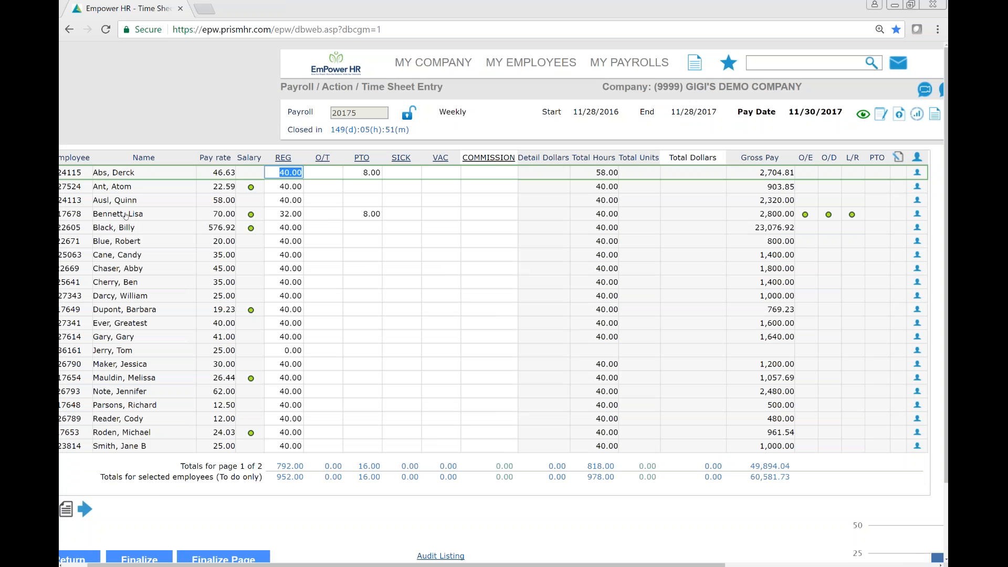
pyautogui.moveTo(345, 210)
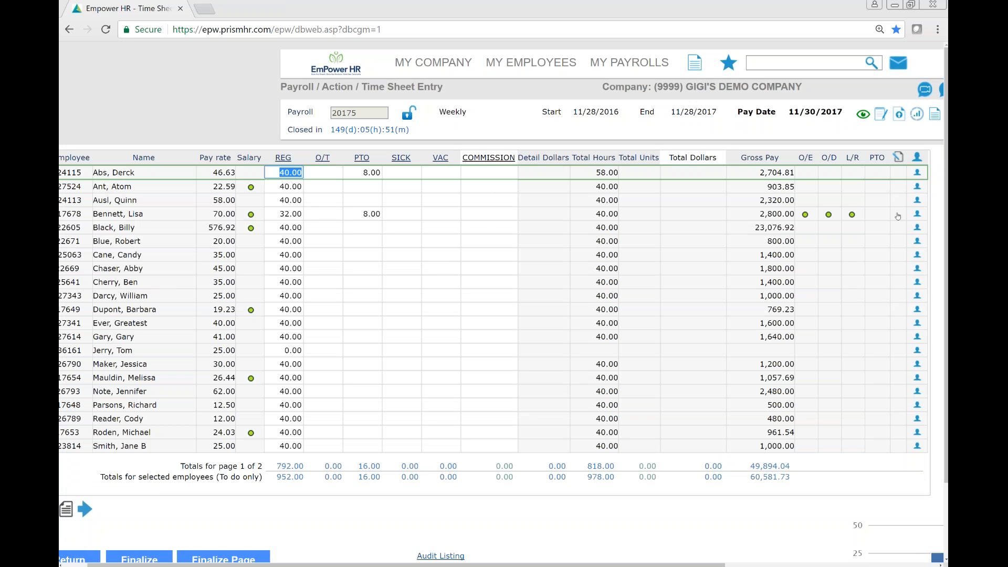
pyautogui.moveTo(897, 360)
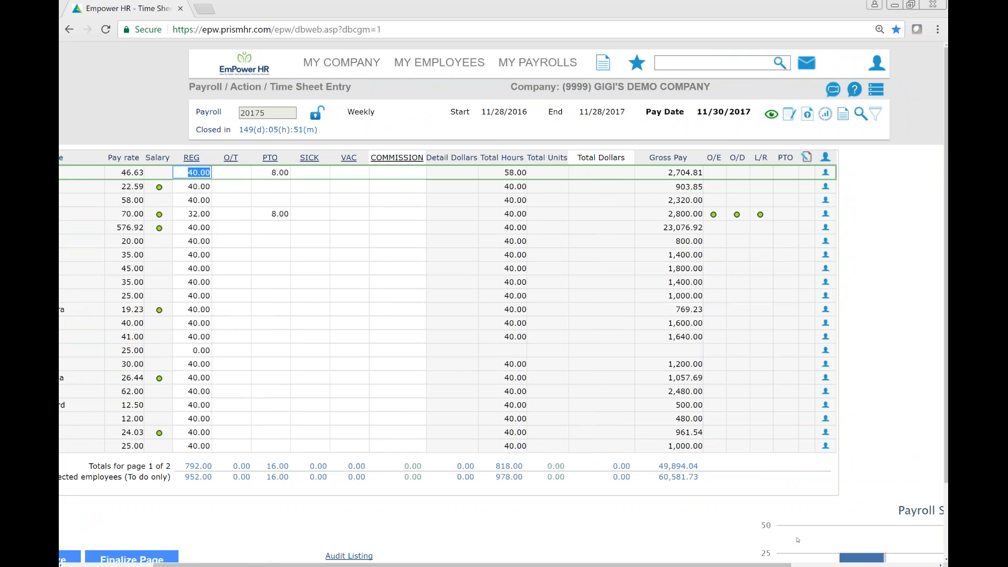
pyautogui.moveTo(833, 164)
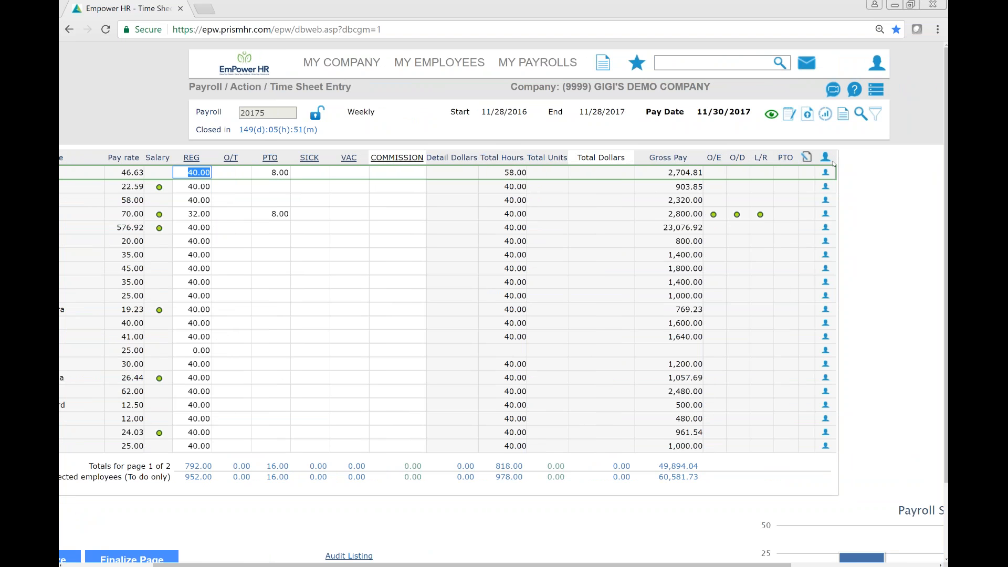
pyautogui.moveTo(831, 235)
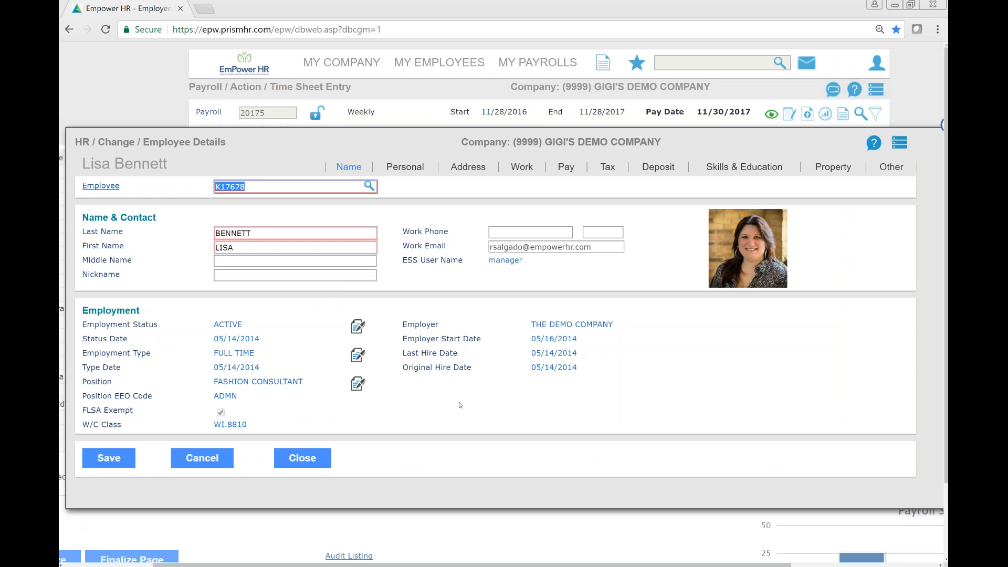
pyautogui.moveTo(462, 411)
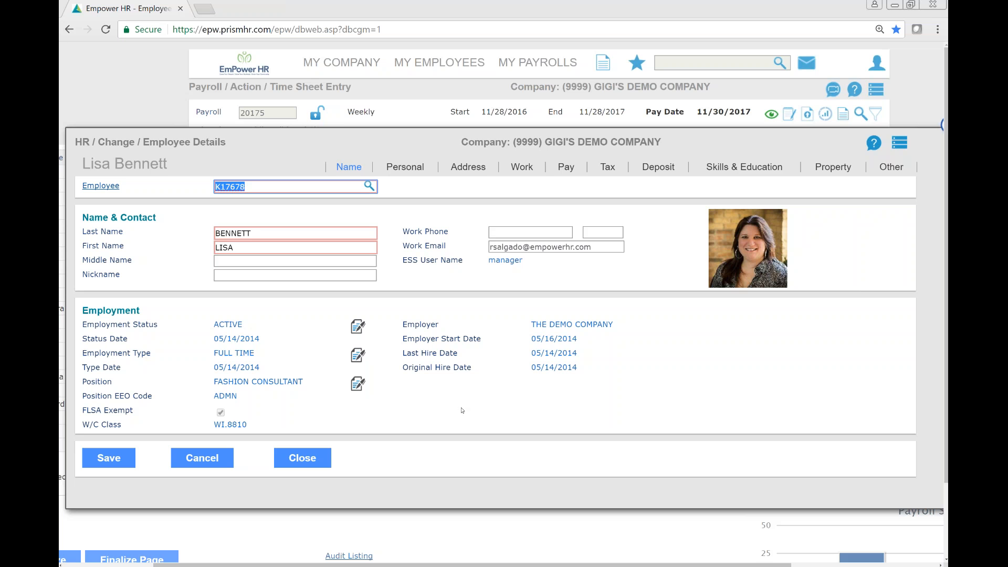
pyautogui.moveTo(447, 406)
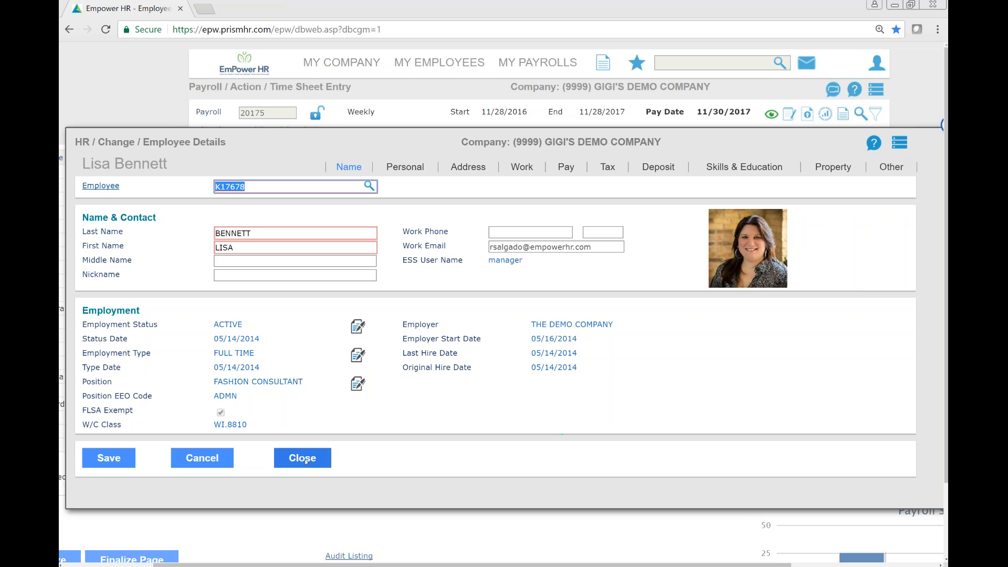
pyautogui.click(302, 458)
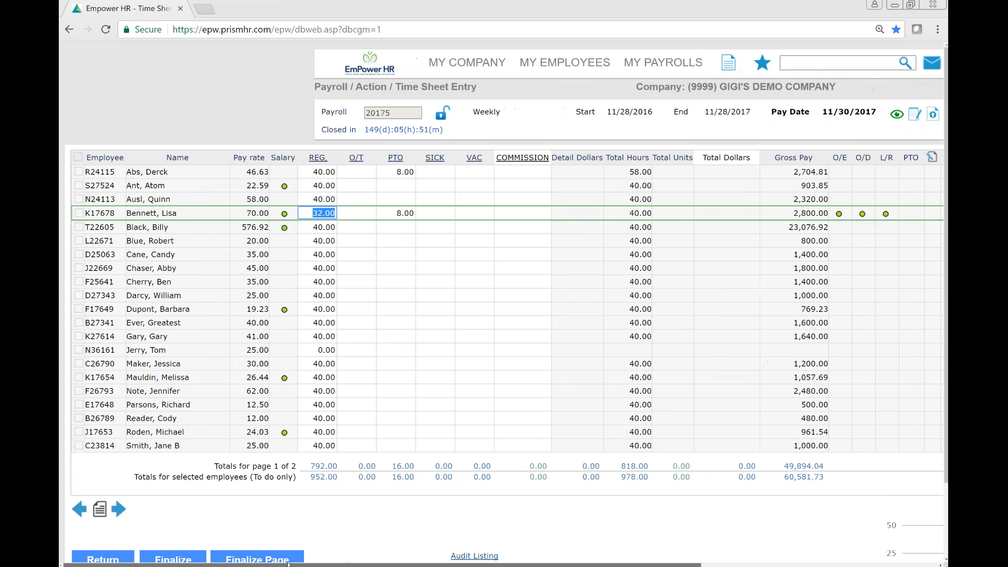
pyautogui.moveTo(186, 454)
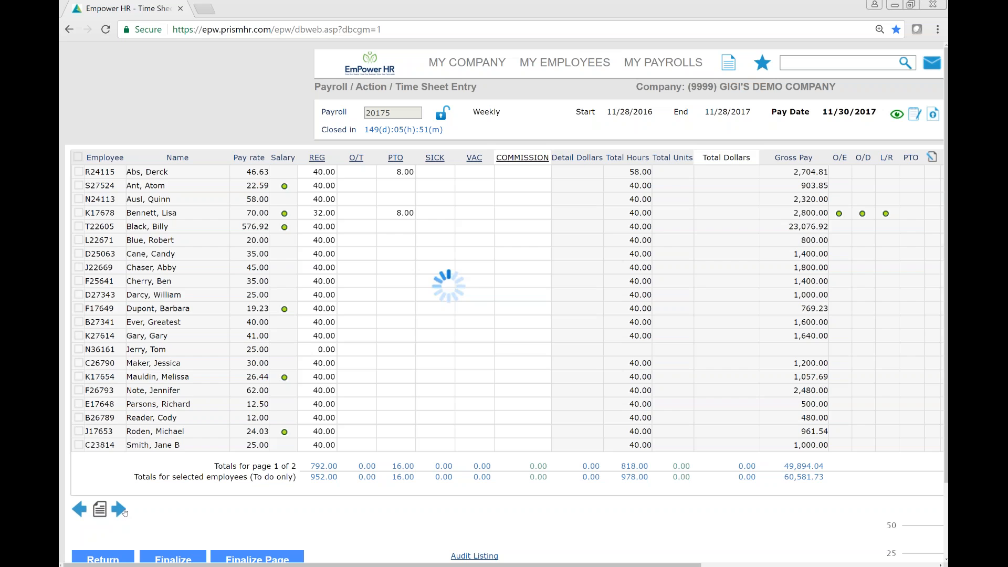
pyautogui.click(319, 213)
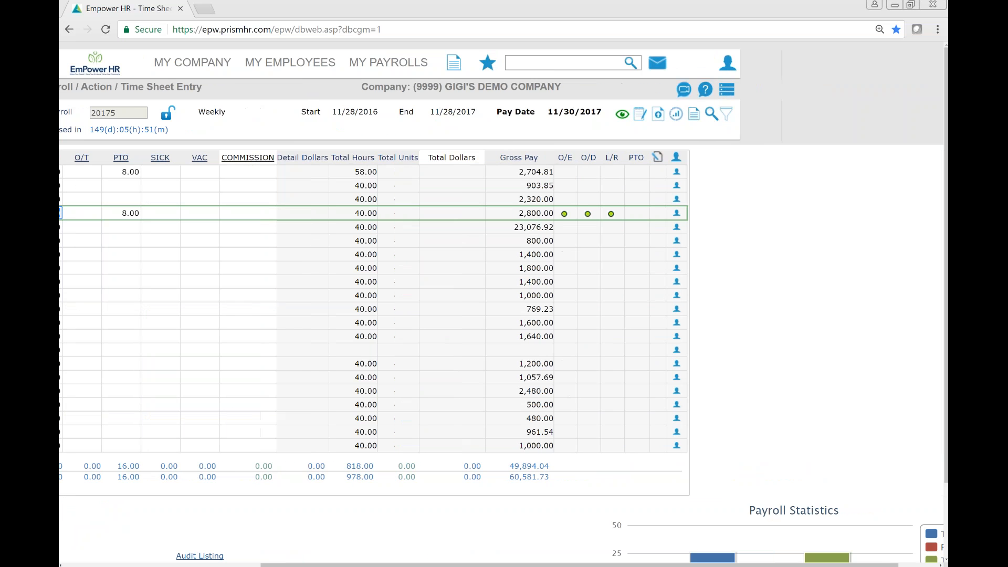
pyautogui.moveTo(746, 96)
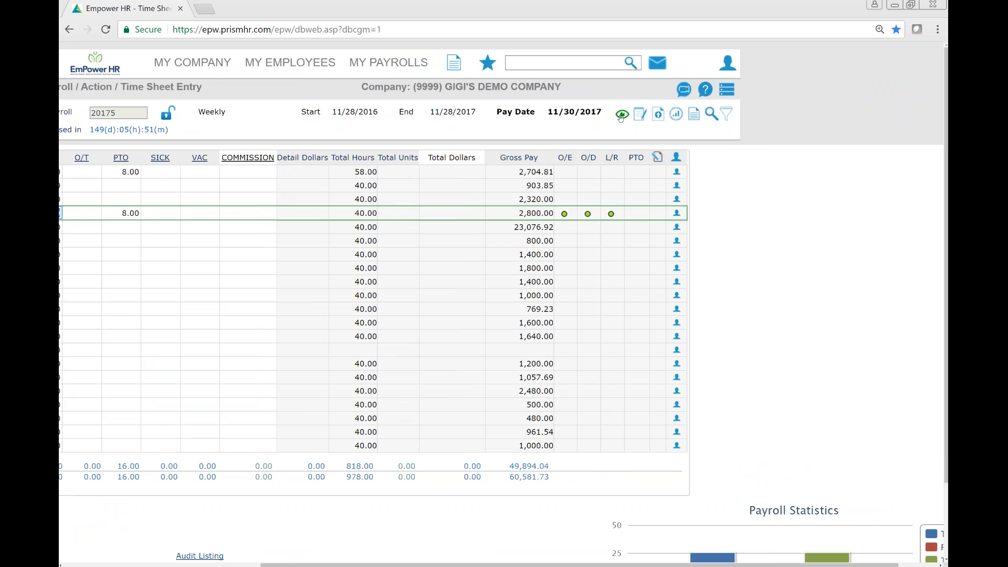
pyautogui.moveTo(622, 116)
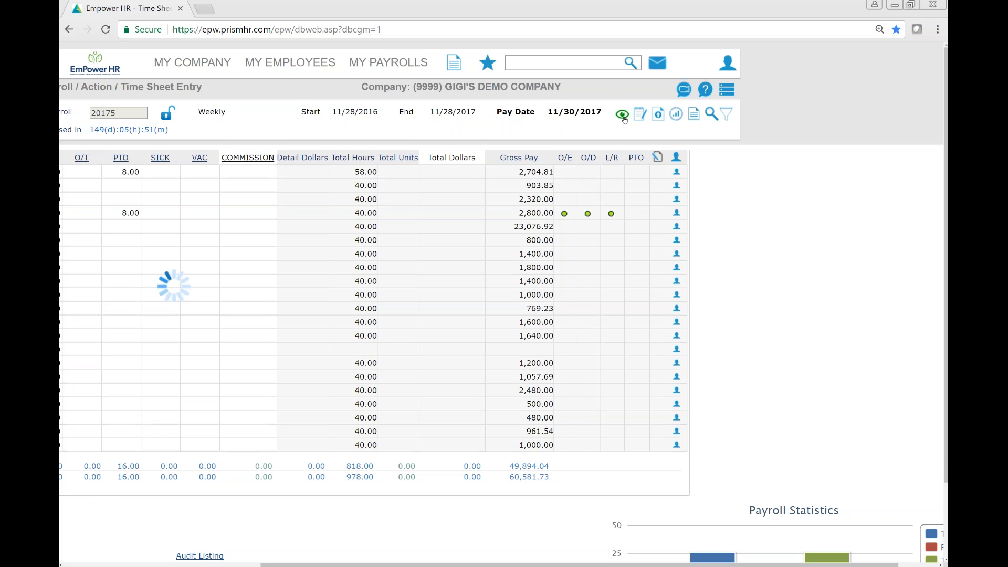
# Step: Show all pay columns, mark COMMISSION as hidden, and apply it to the grid
pyautogui.click(622, 113)
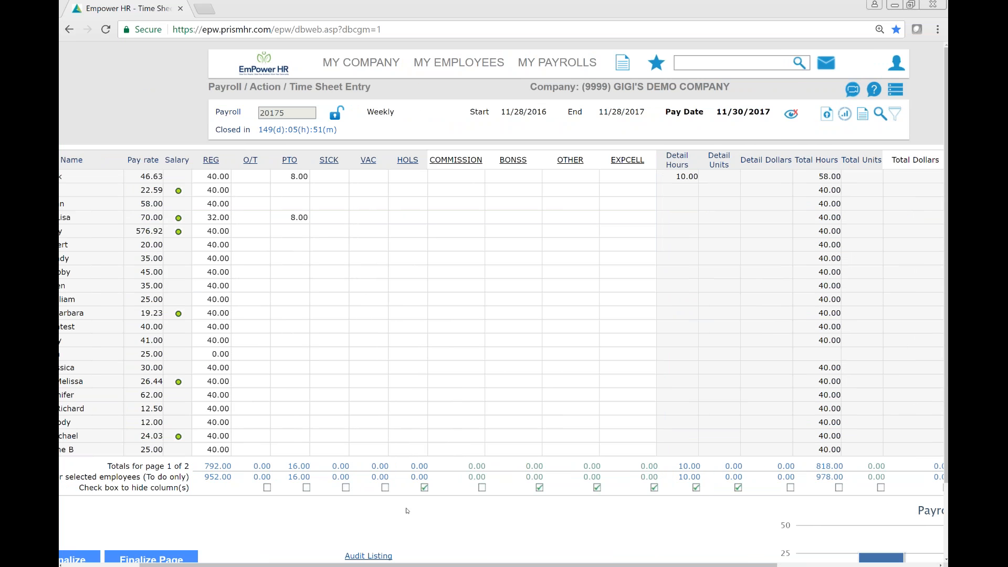
pyautogui.click(482, 487)
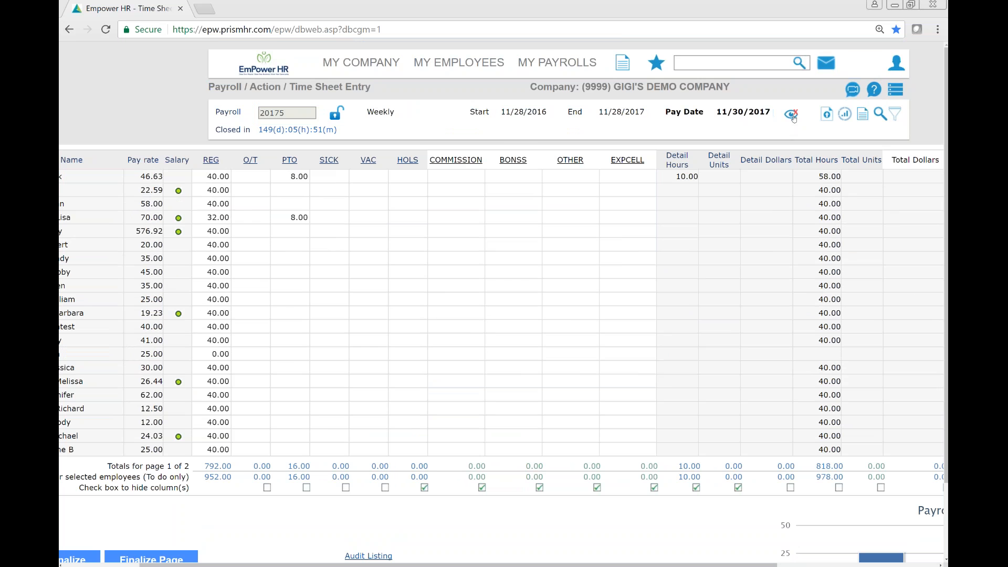
pyautogui.click(791, 113)
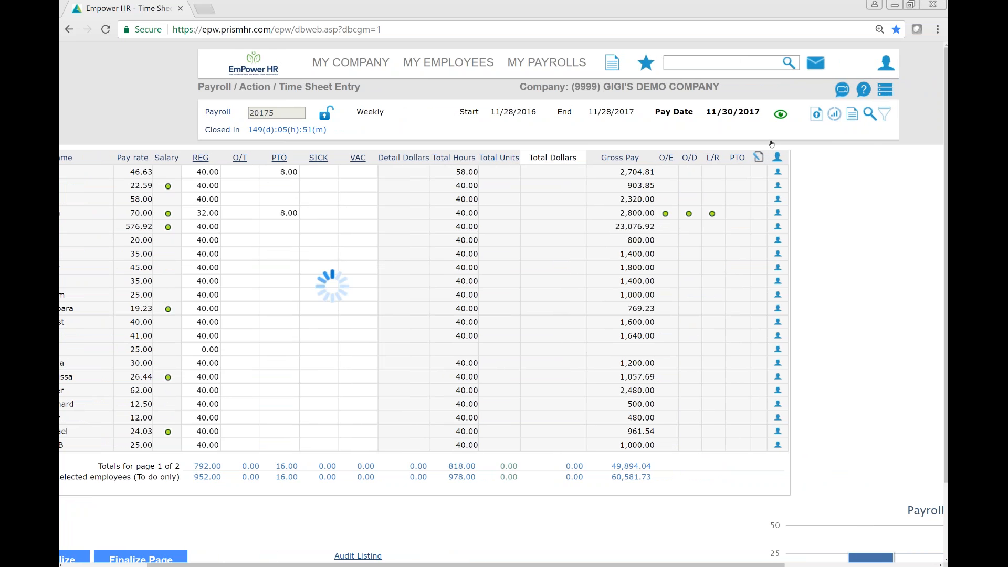
pyautogui.click(833, 114)
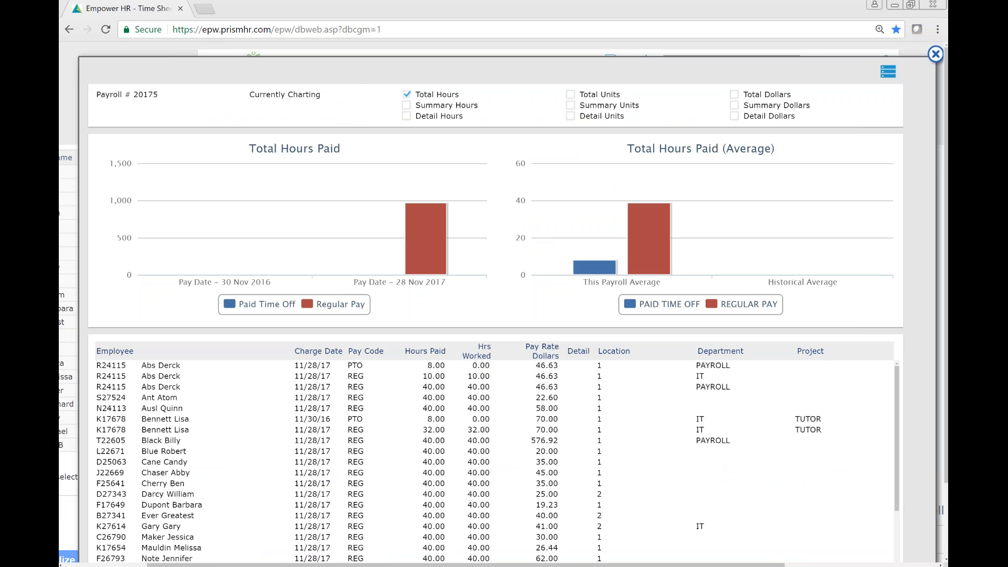
pyautogui.moveTo(403, 122)
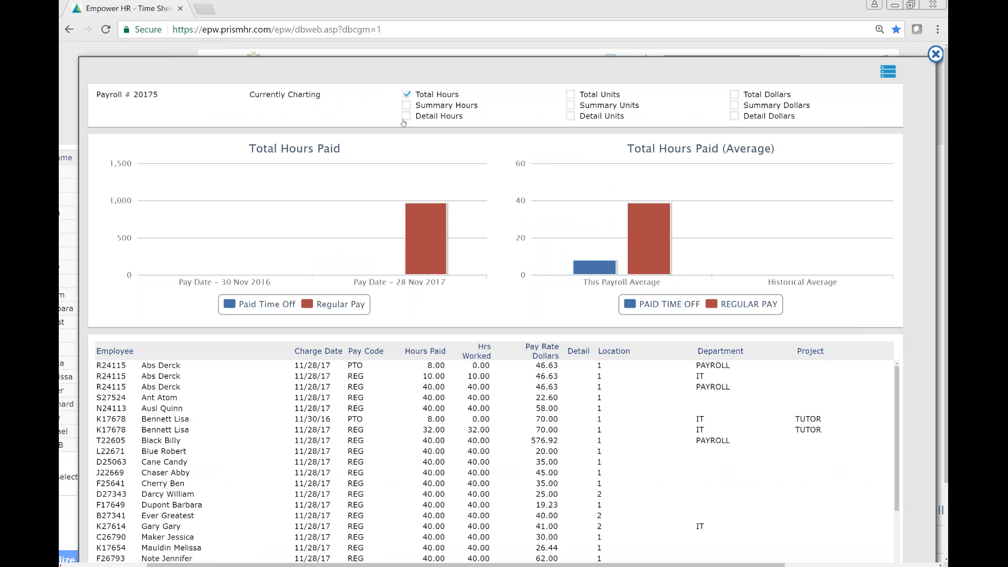
pyautogui.moveTo(909, 53)
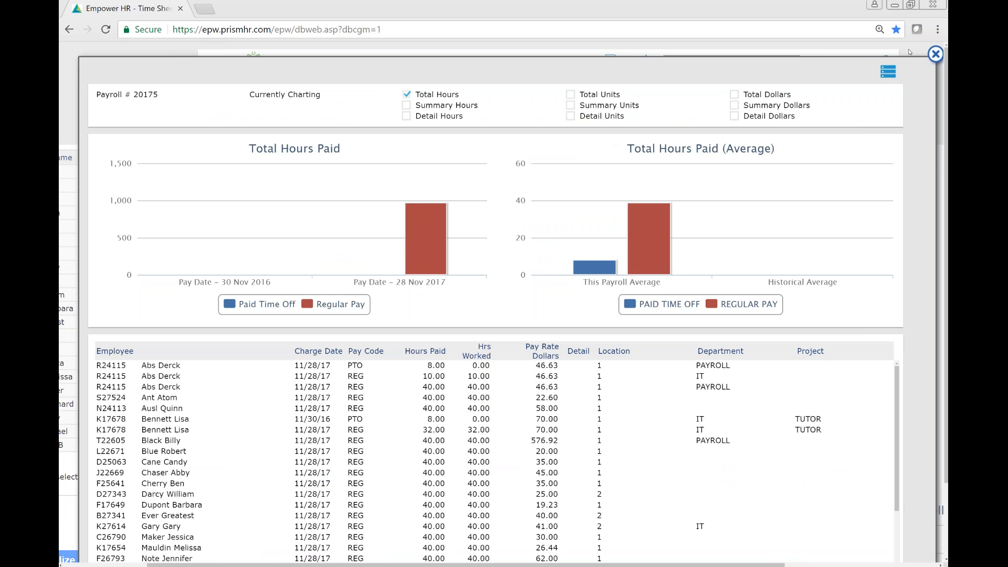
pyautogui.click(935, 54)
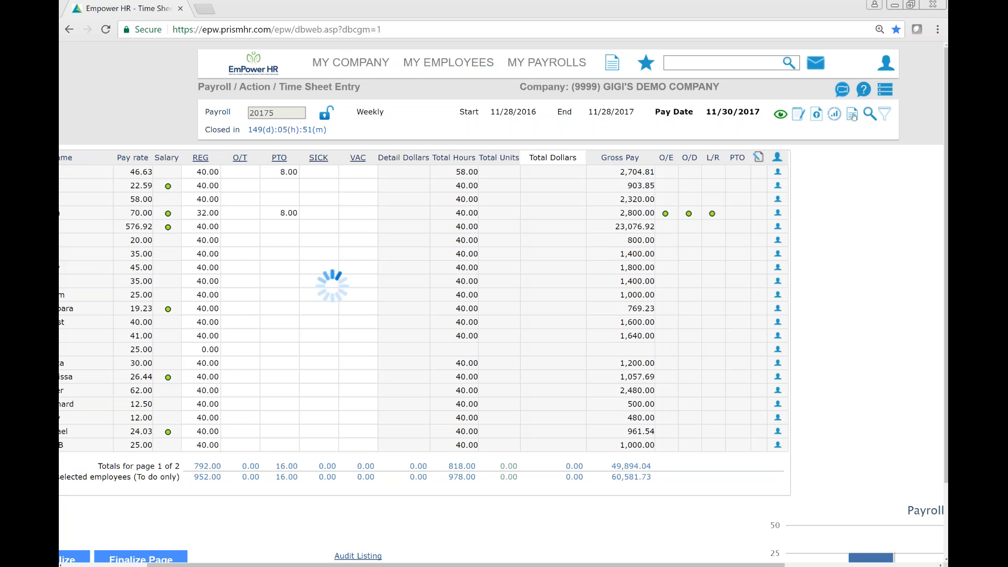
pyautogui.click(851, 113)
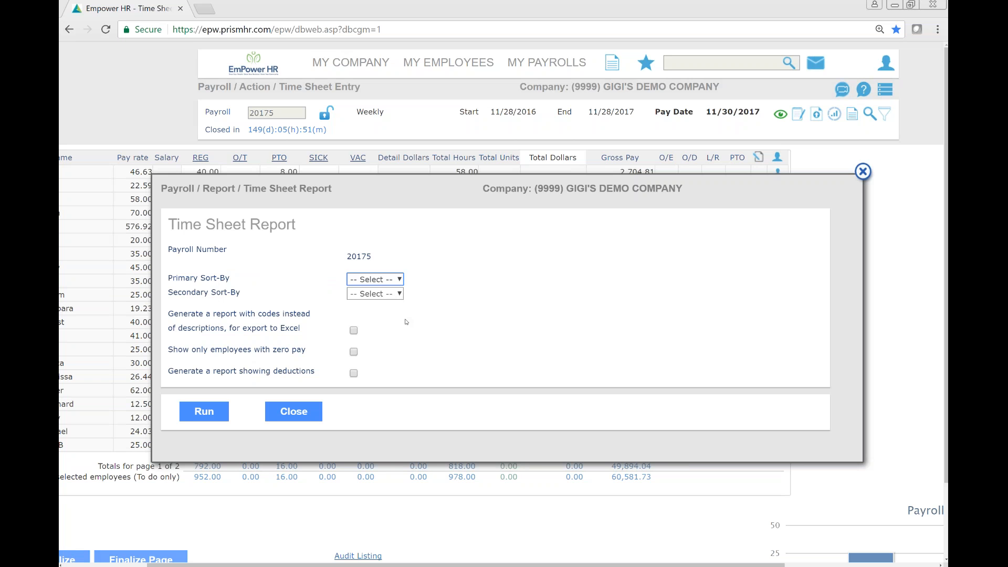
pyautogui.moveTo(166, 285)
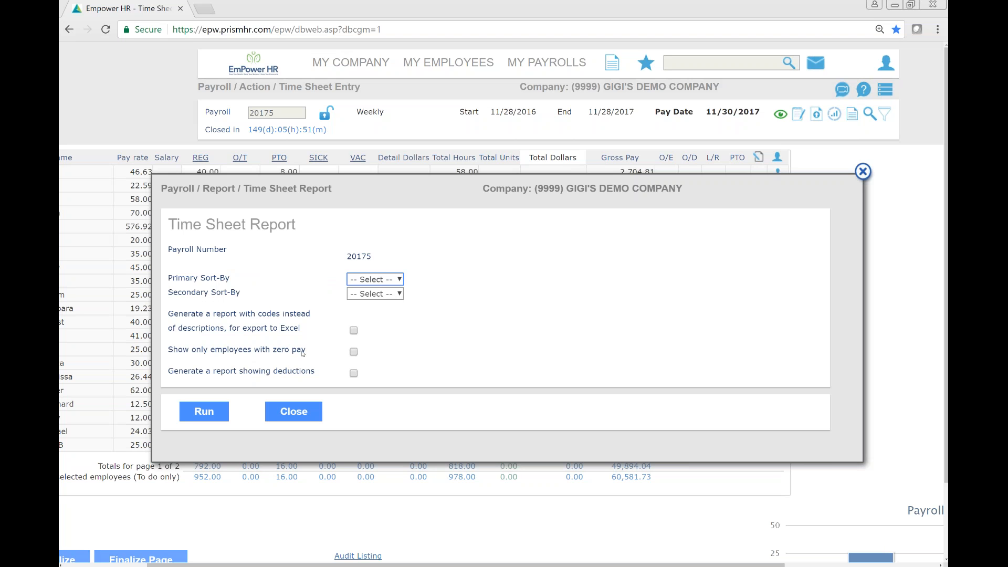
pyautogui.click(202, 411)
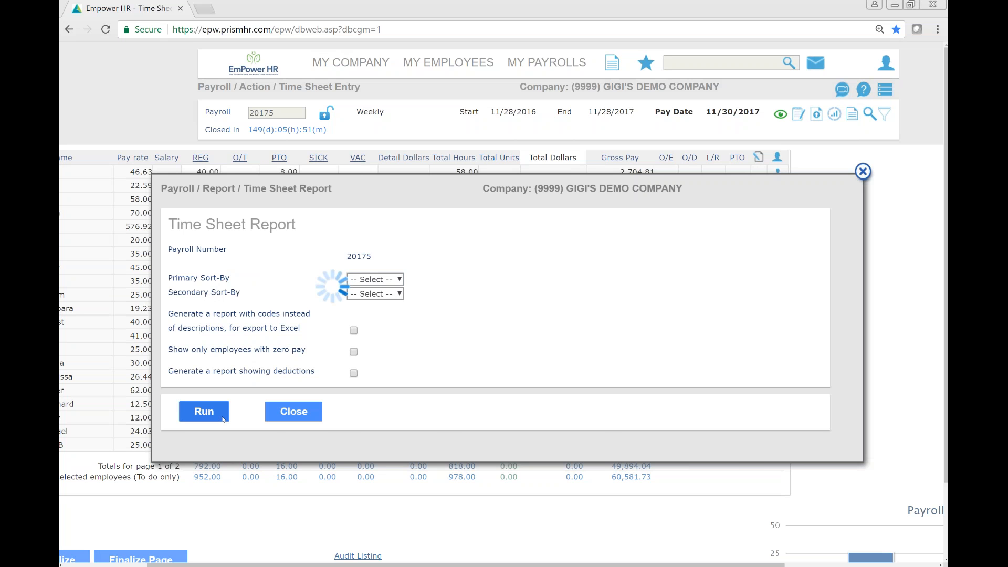
pyautogui.click(204, 412)
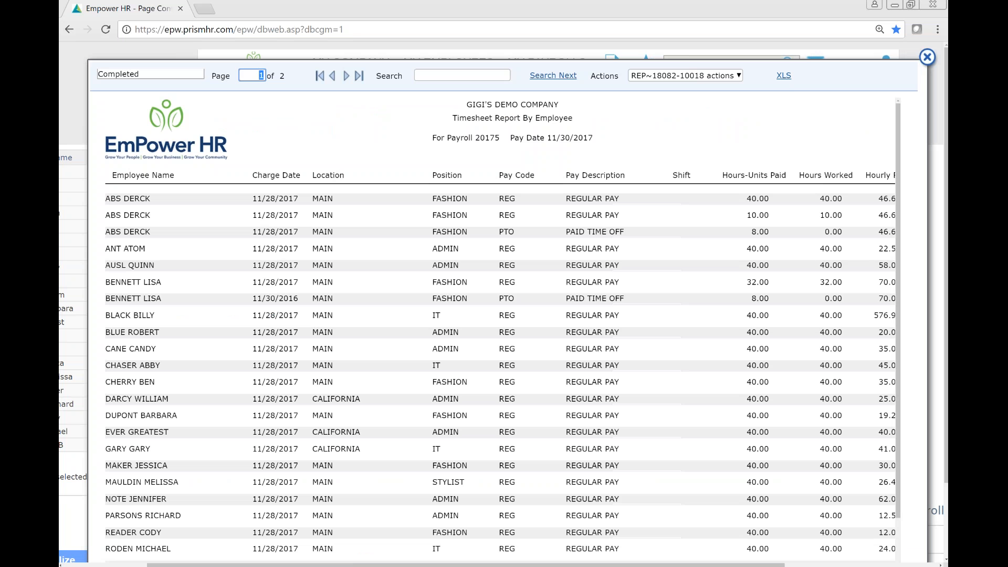
pyautogui.click(683, 75)
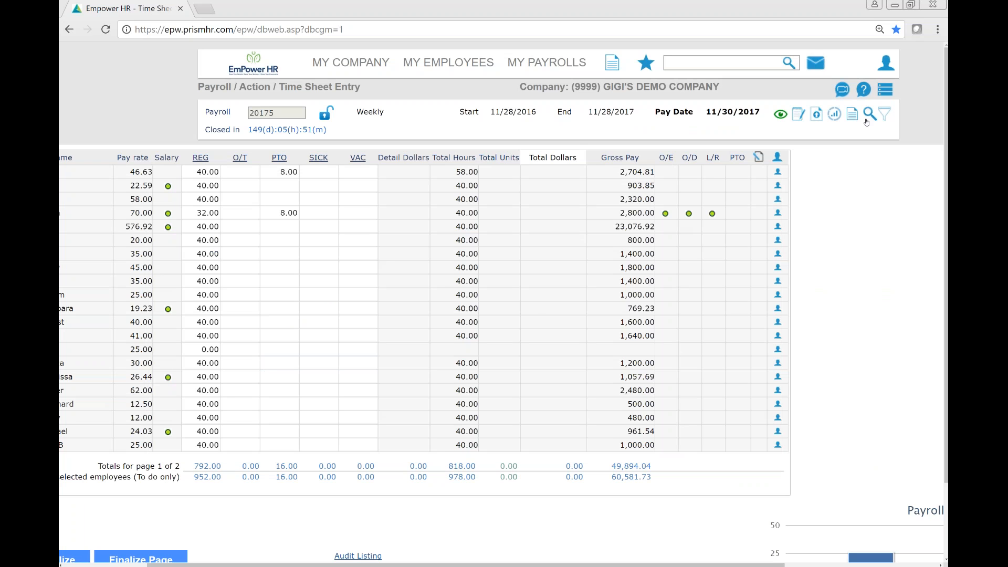
# Step: Search the time sheet's employees with Find text BEN
pyautogui.click(869, 113)
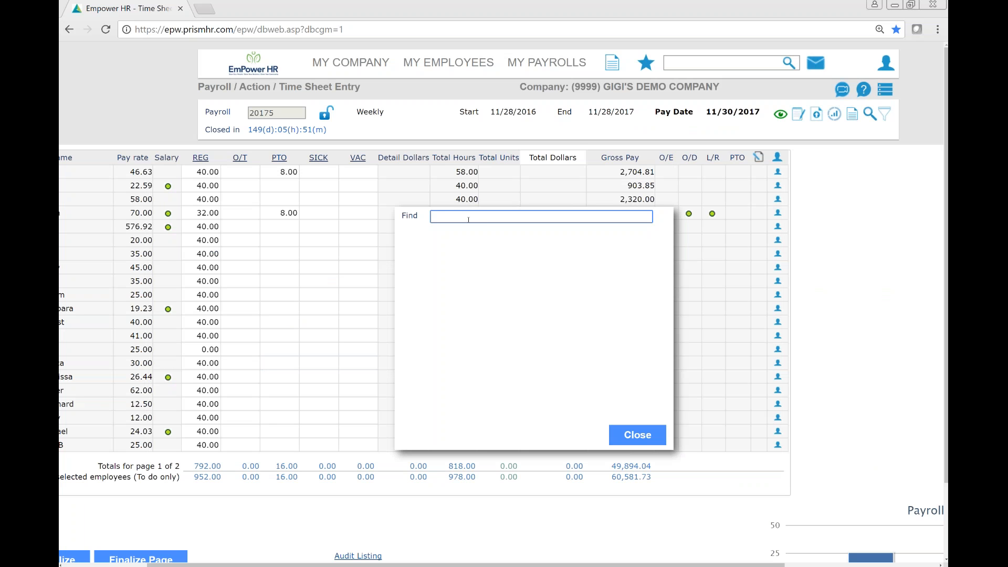
pyautogui.write('BEN')
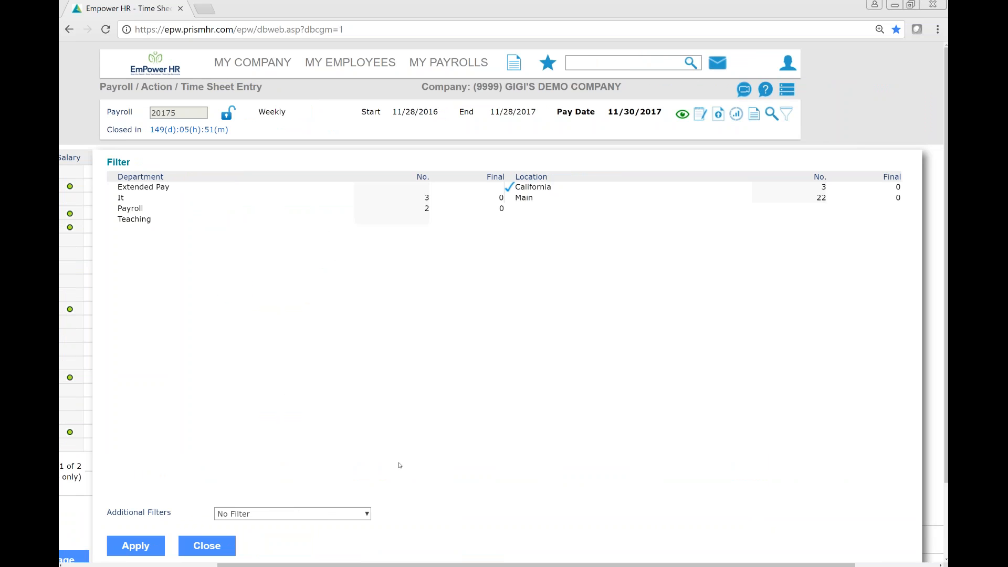
# Step: Apply the California location filter and review the three remaining employees totaling 120 hours
pyautogui.click(135, 545)
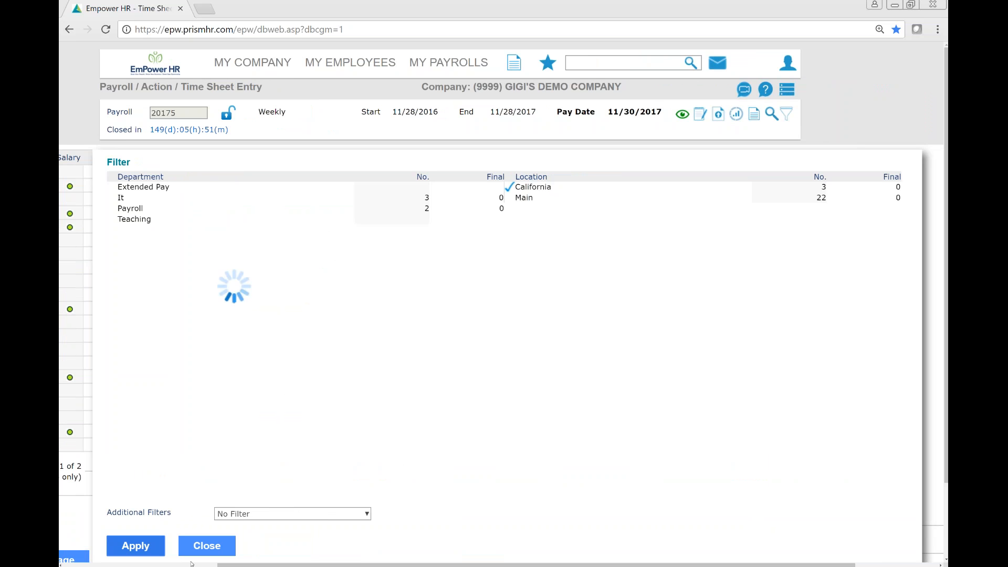
pyautogui.click(135, 544)
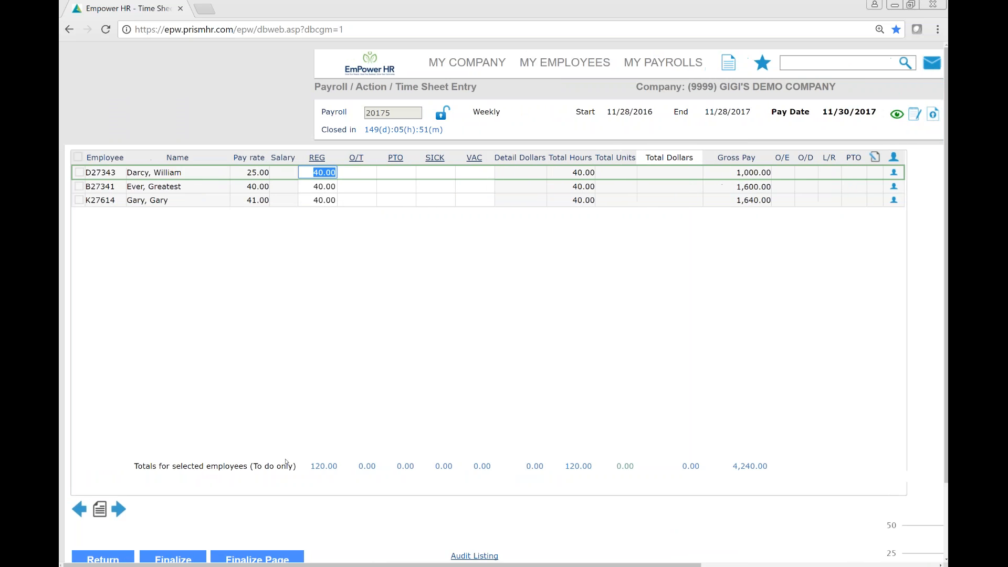
pyautogui.scroll(-3)
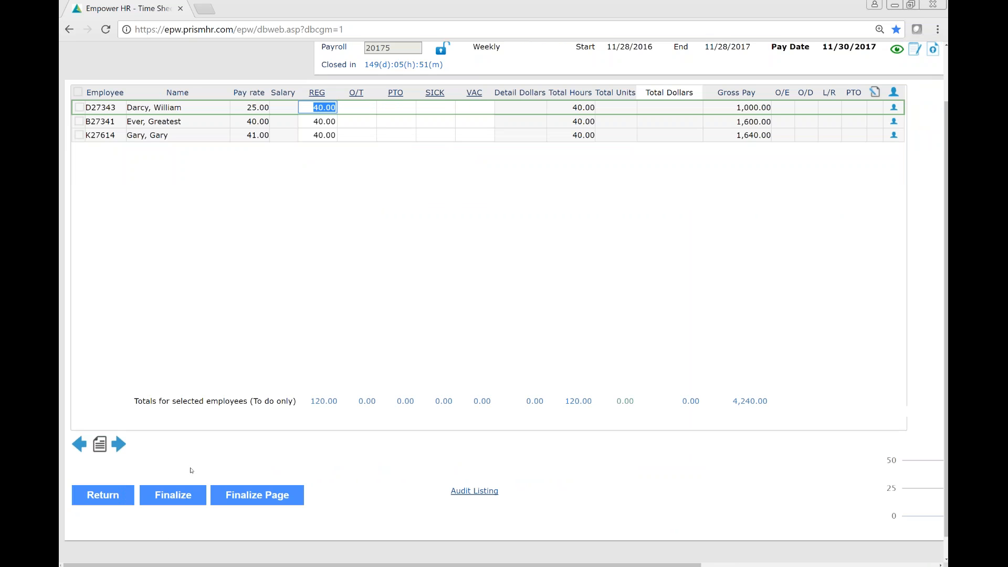